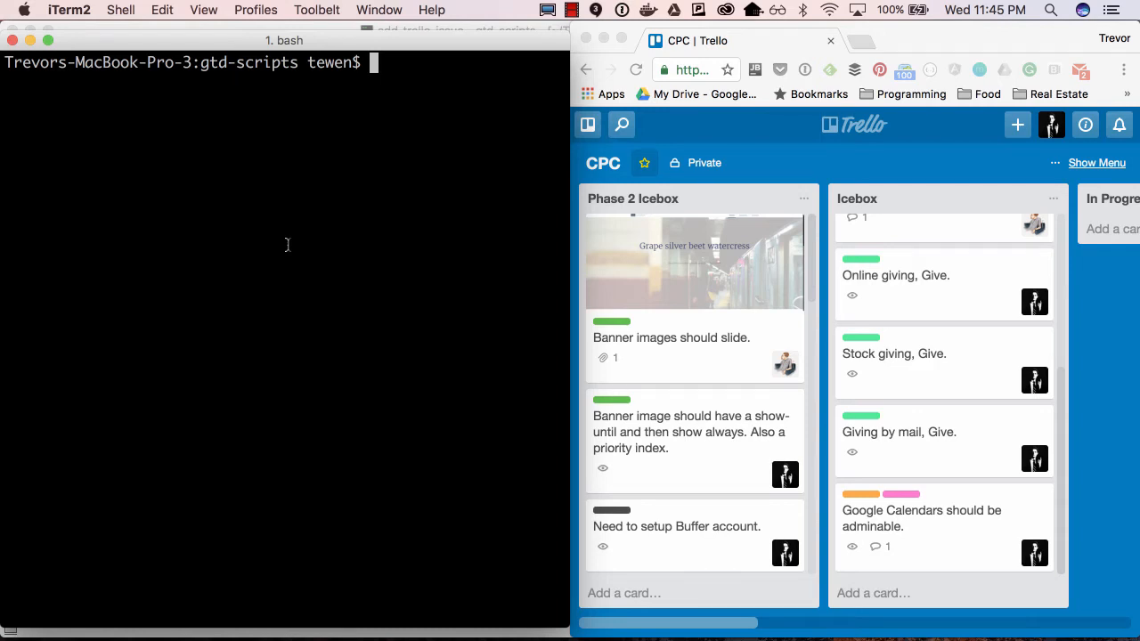
List the gtd-scripts folder contents with ls
{"action": "type", "text": "ls"}
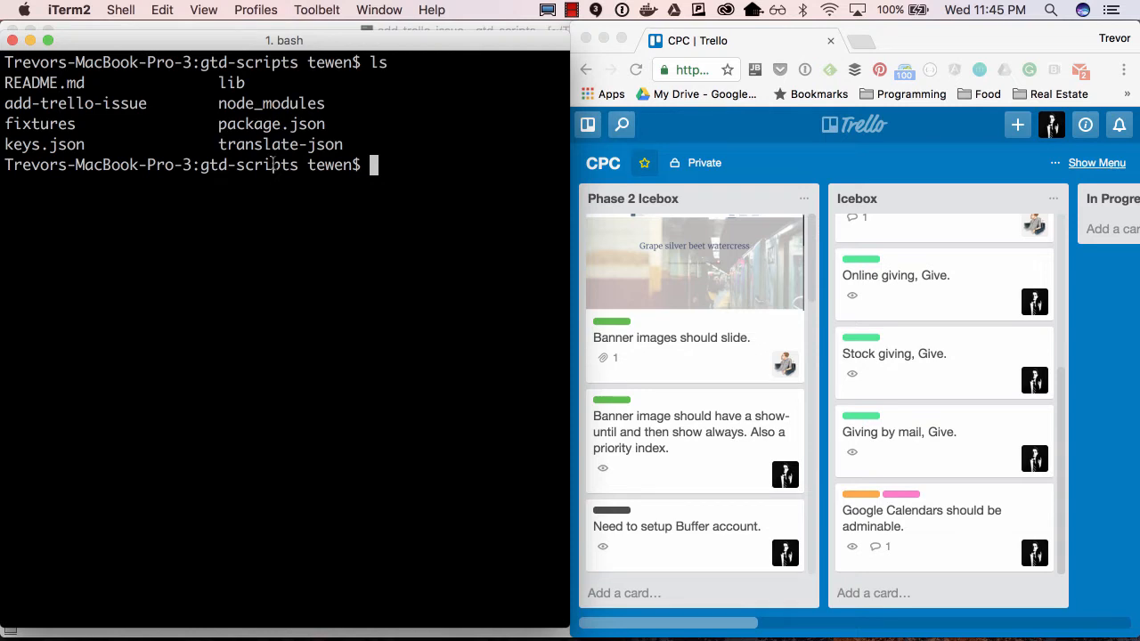
Enter ./add-trello-issue at the prompt and review its source in WebStorm before returning
{"action": "type", "text": "./add"}
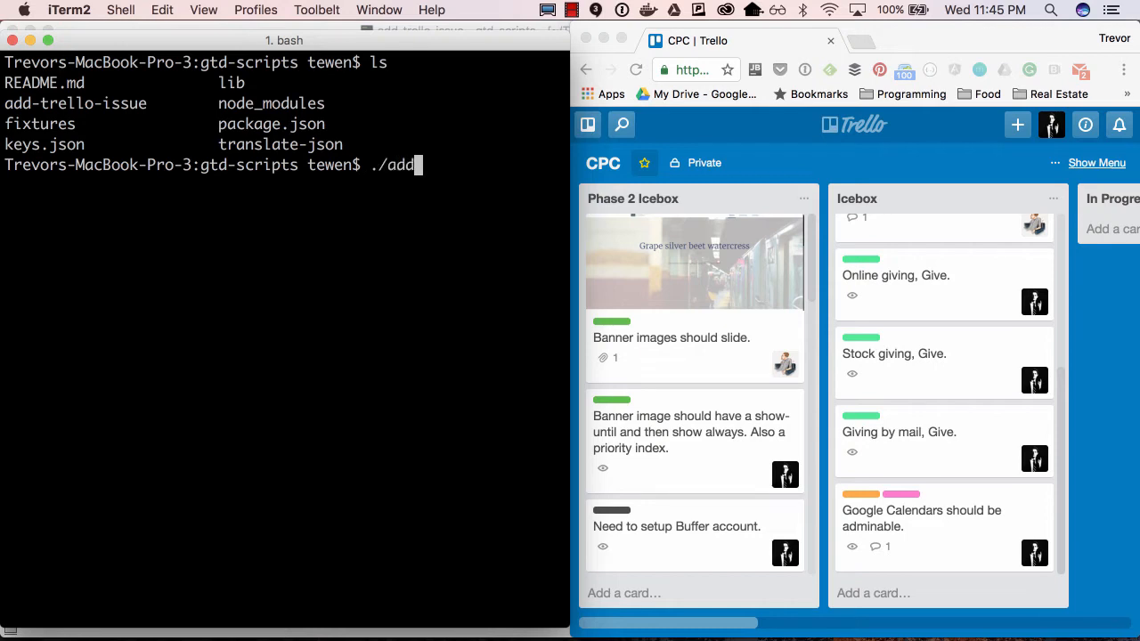
{"action": "type", "text": "-trello-issue"}
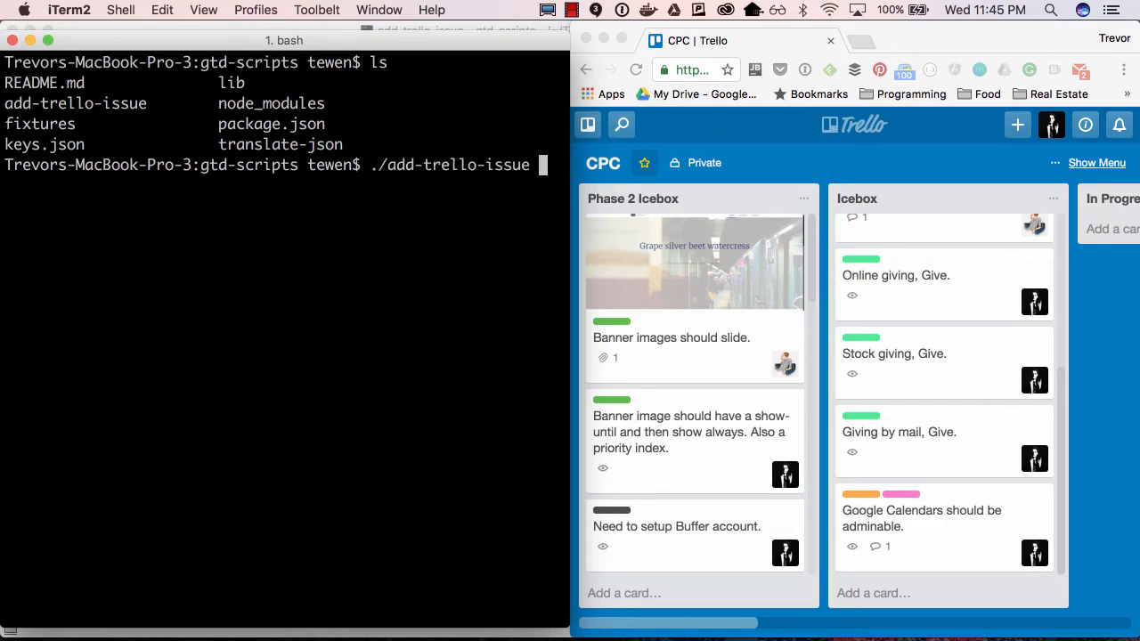
{"action": "key", "text": "Cmd+Tab"}
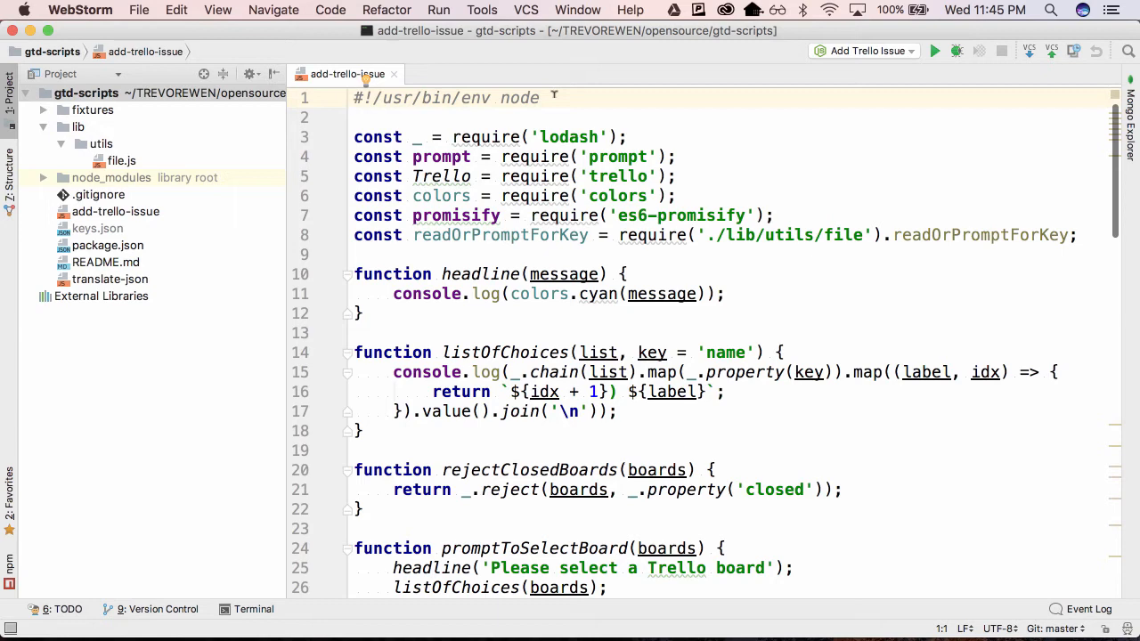
{"action": "key", "text": "cmd+tab"}
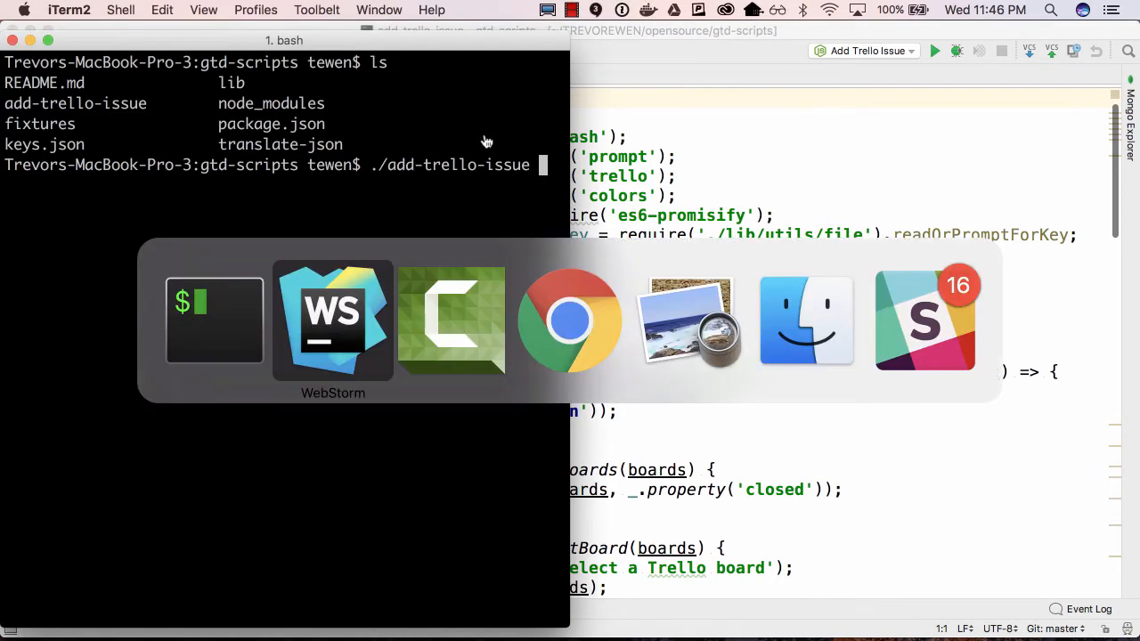
Choose board 4 (CPC) and add card 'We are Motorhead', described 'We play Rock N Roll'
{"action": "left_click", "coordinate": [570, 321]}
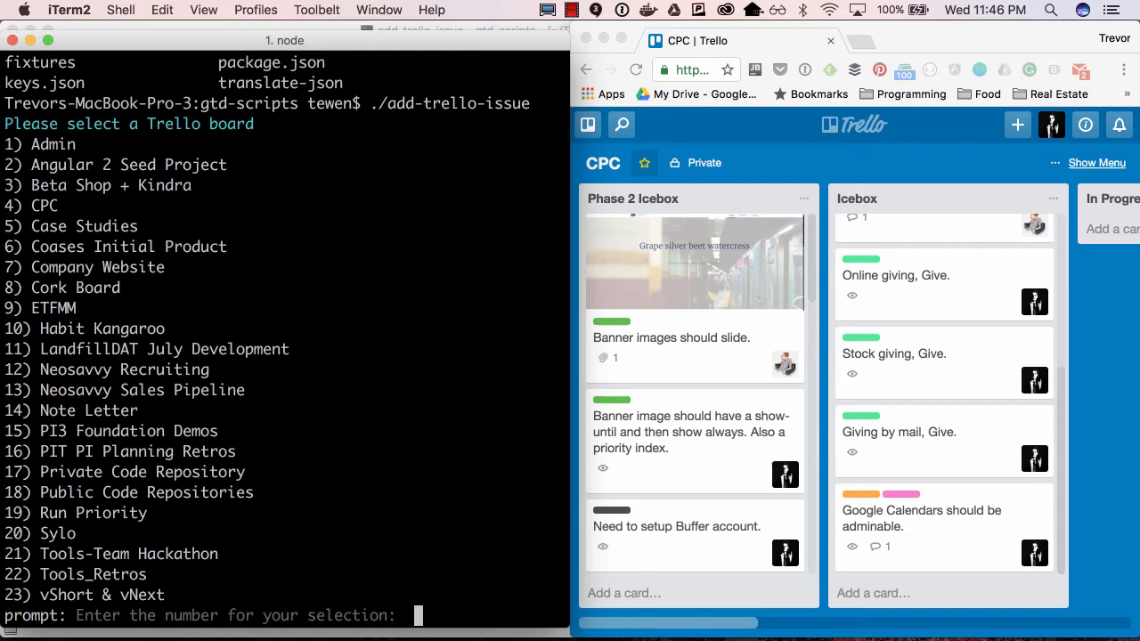
{"action": "mouse_move", "coordinate": [466, 204]}
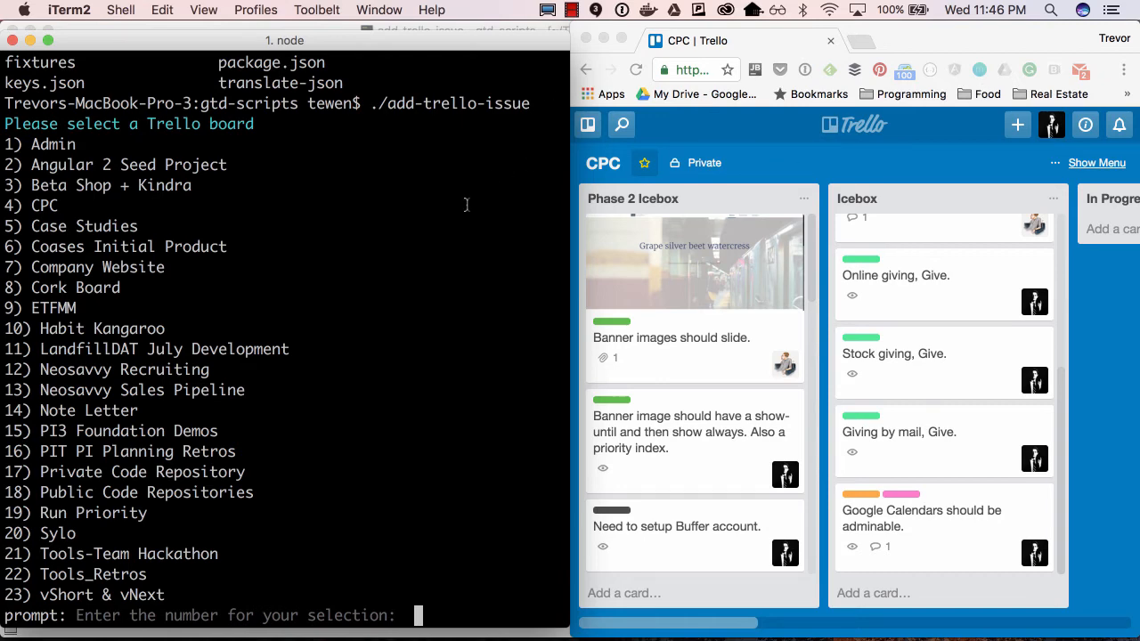
{"action": "type", "text": "4"}
{"action": "type", "text": "We are"}
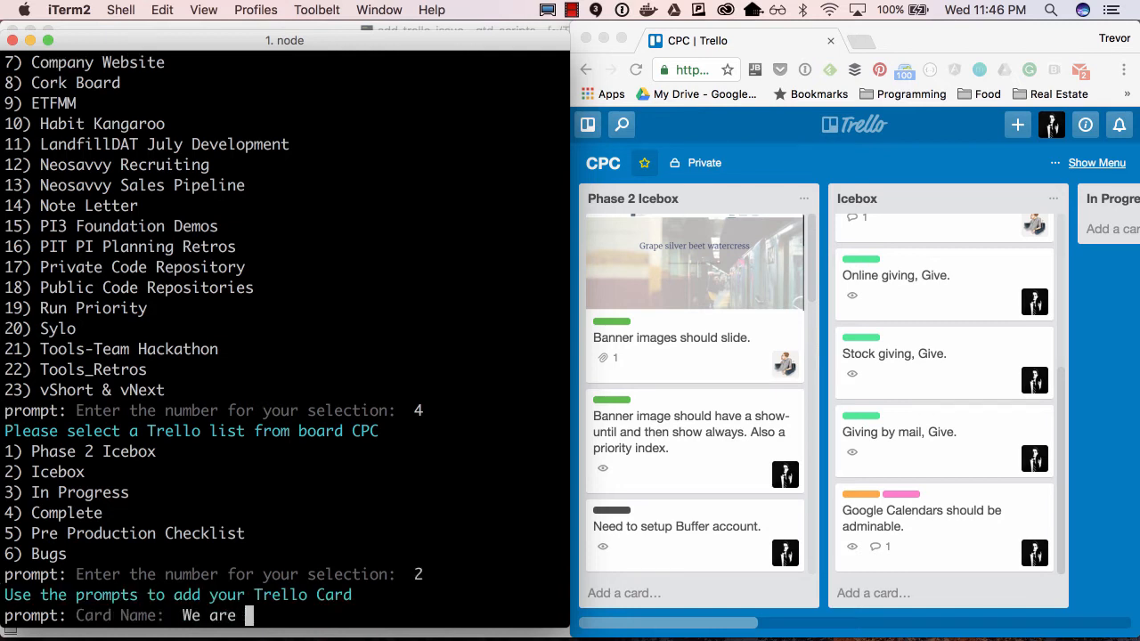
{"action": "type", "text": "Motorhead"}
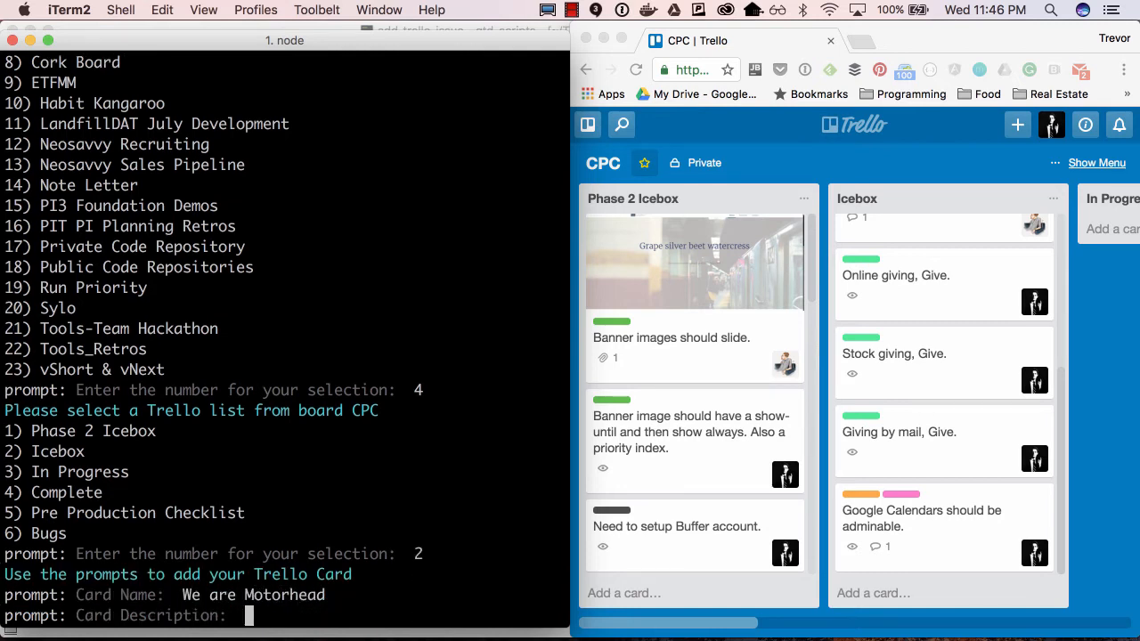
{"action": "type", "text": "We play Rock N Roll"}
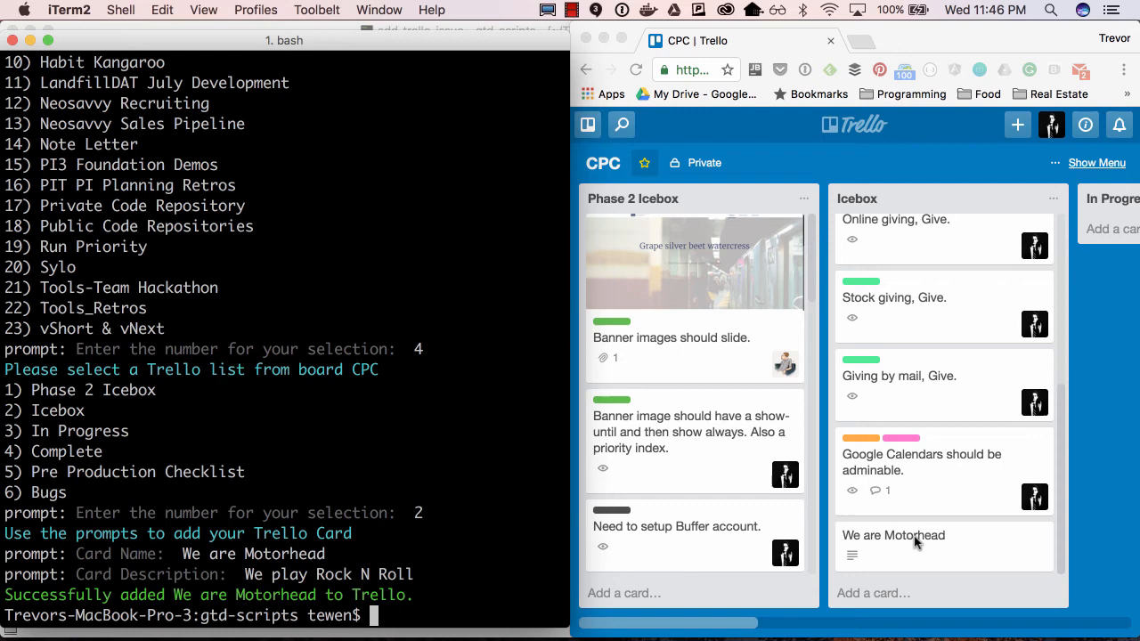
{"action": "left_click", "coordinate": [893, 536]}
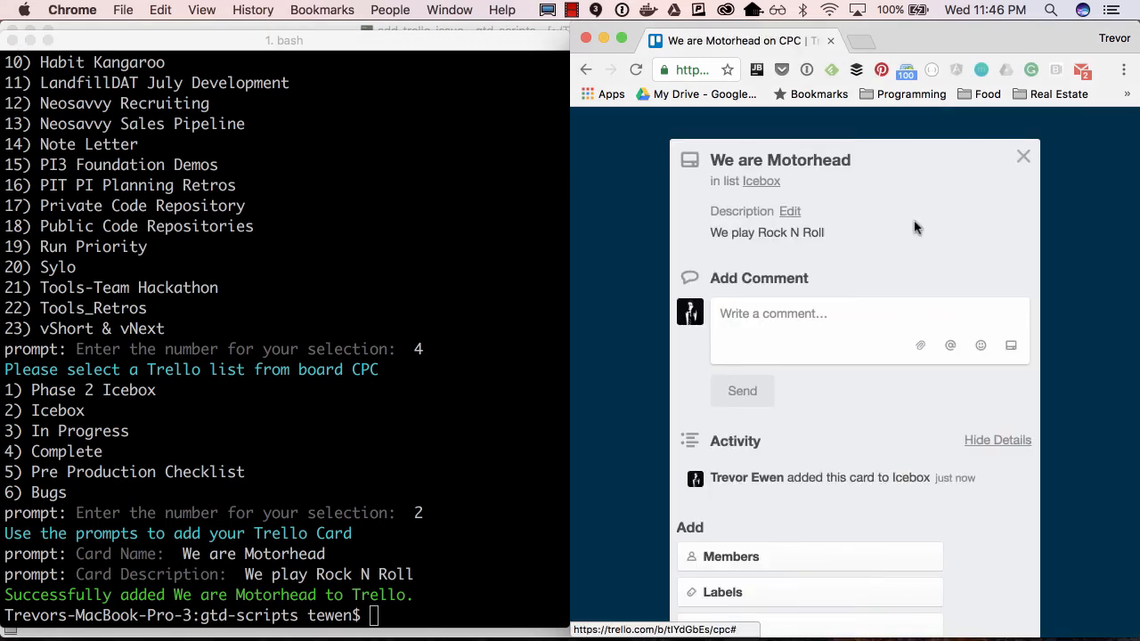
{"action": "scroll", "scroll_direction": "down", "scroll_amount": 3}
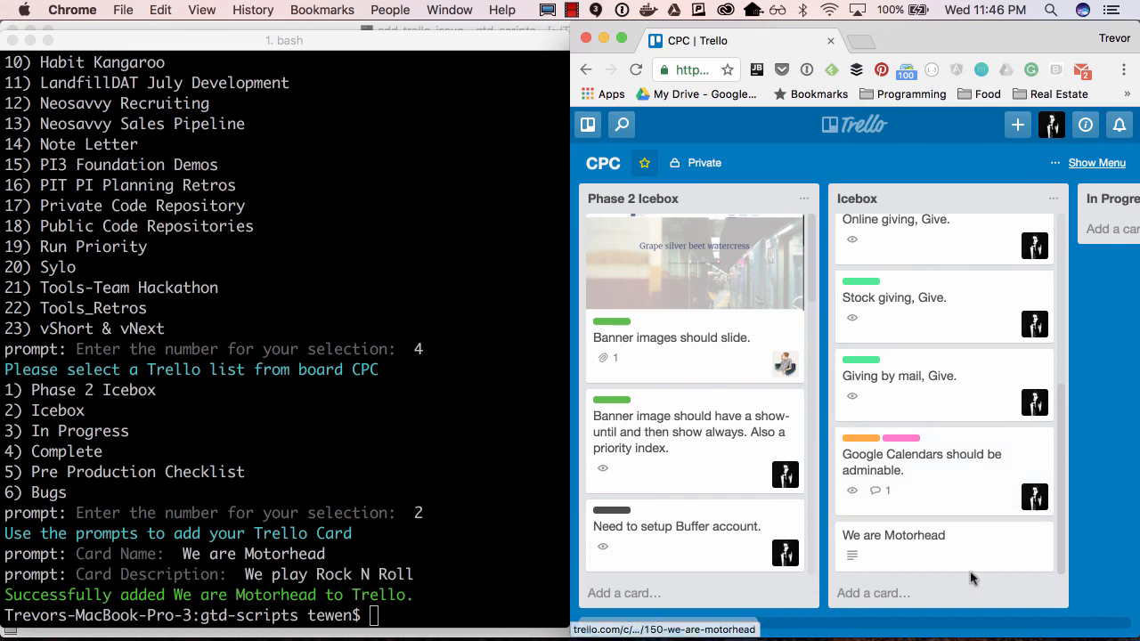
{"action": "mouse_move", "coordinate": [995, 338]}
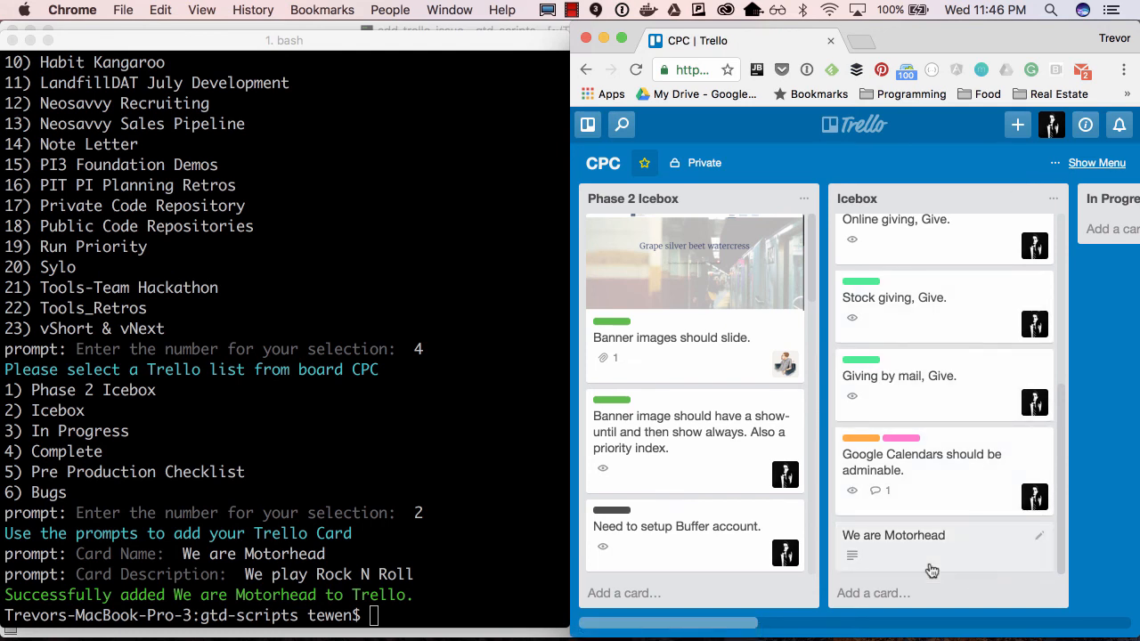
{"action": "mouse_move", "coordinate": [980, 562]}
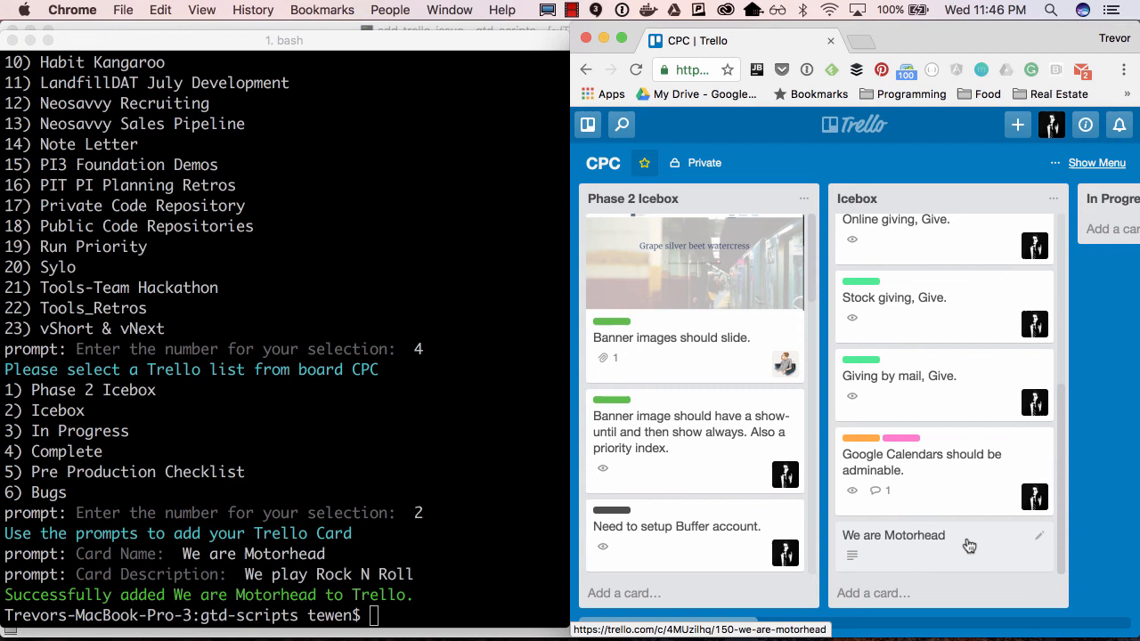
{"action": "mouse_move", "coordinate": [401, 450]}
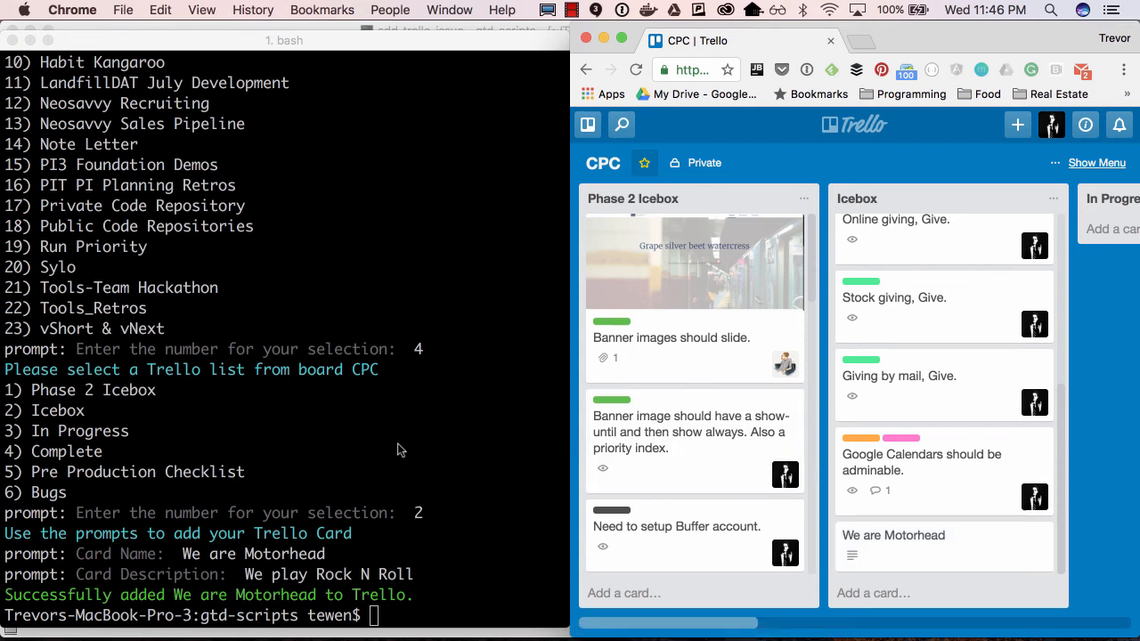